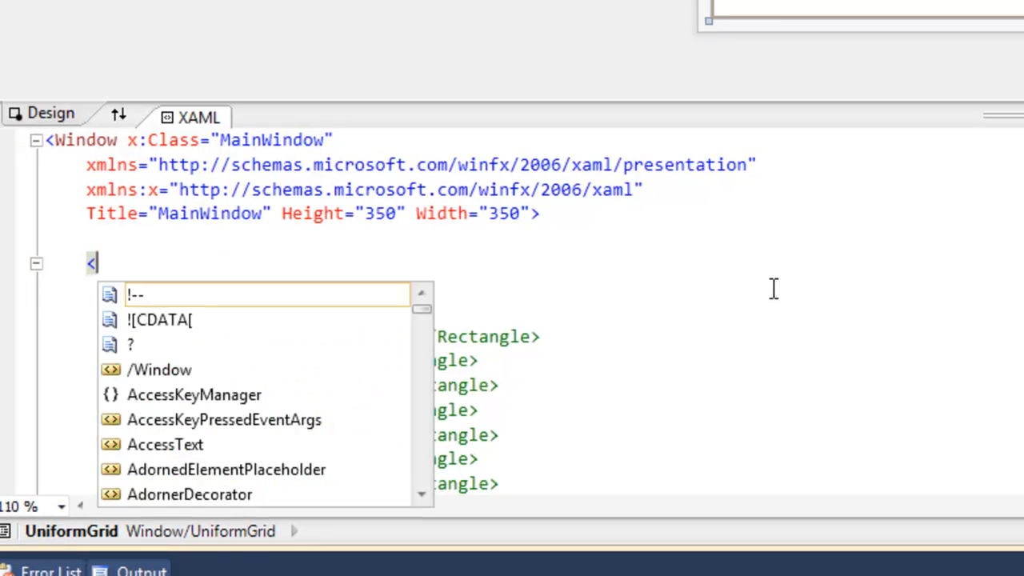
Step: Add a UniformGrid element wrapping an empty Rectangle element in the window XAML
type("UniformGrid")
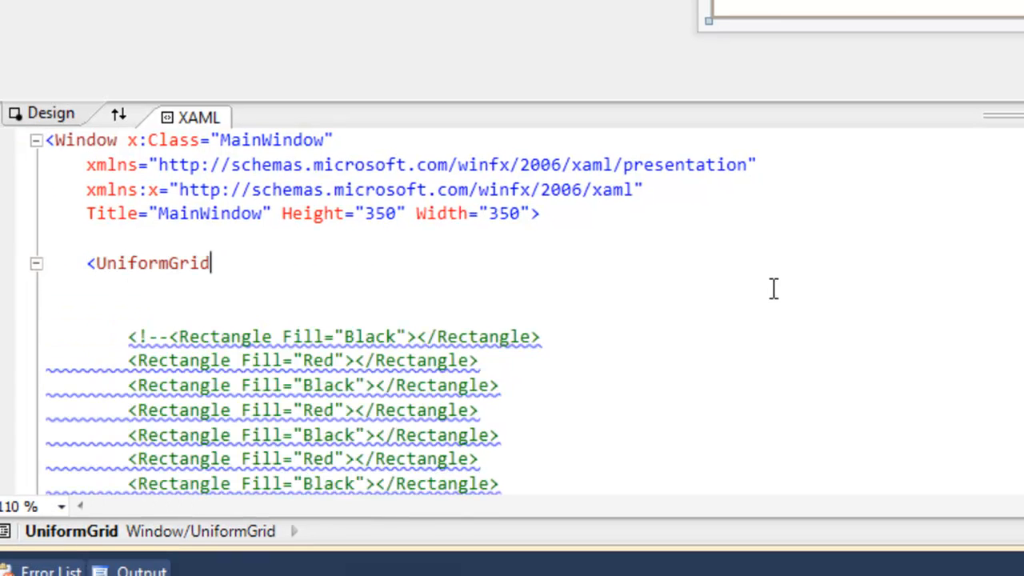
type(">")
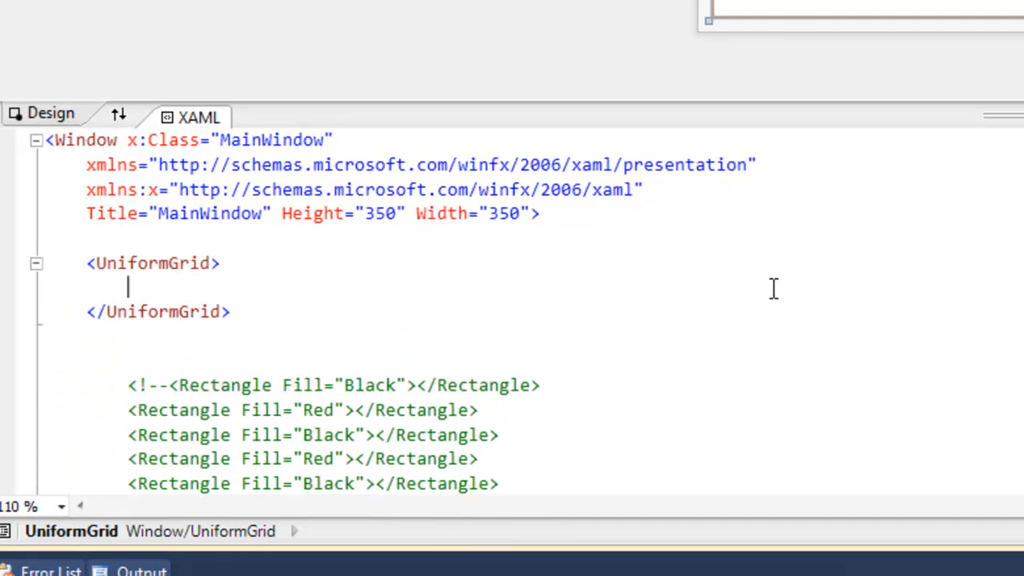
type("<Rec")
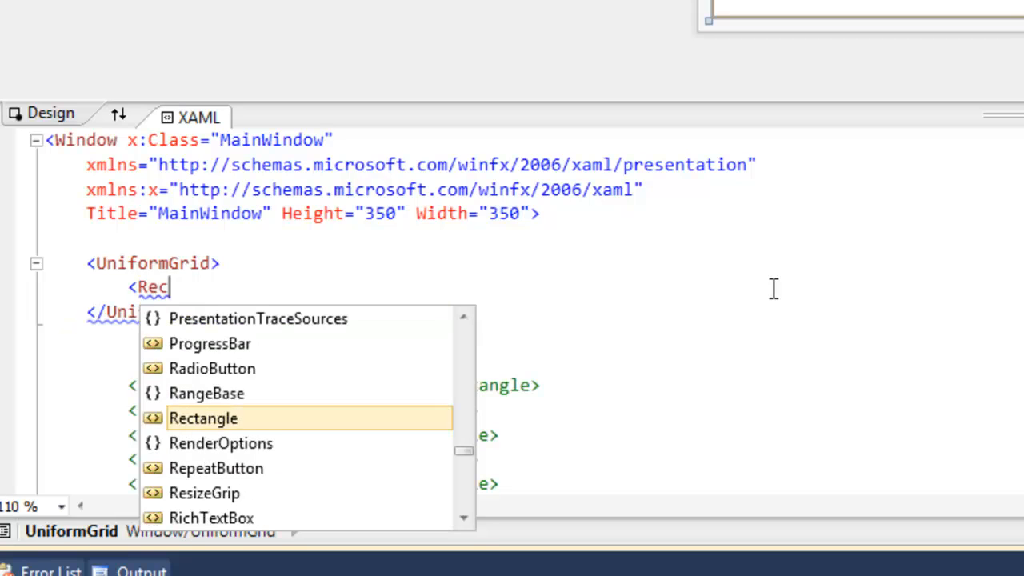
type("tanle></Rectanle>")
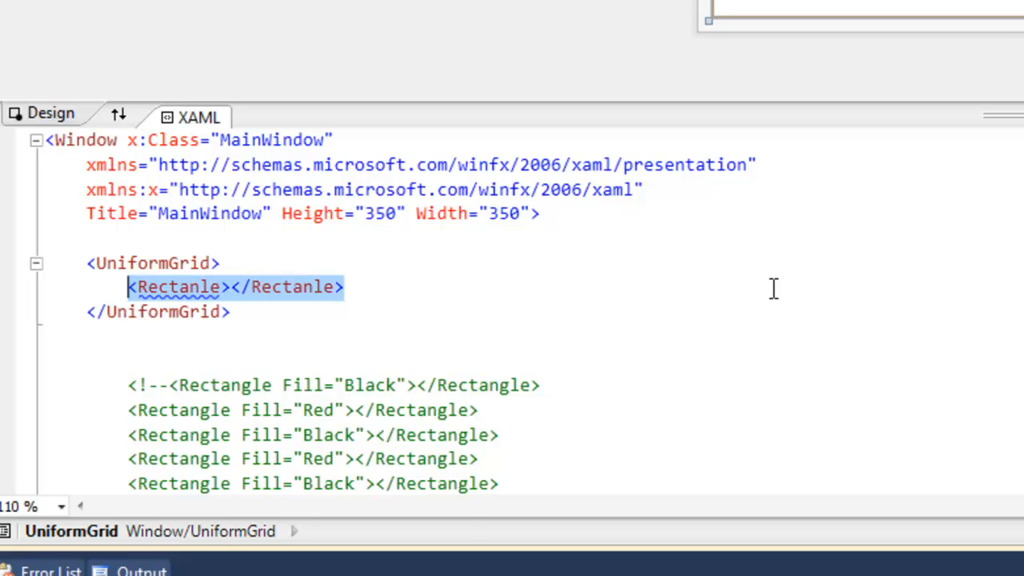
type("<Rectan")
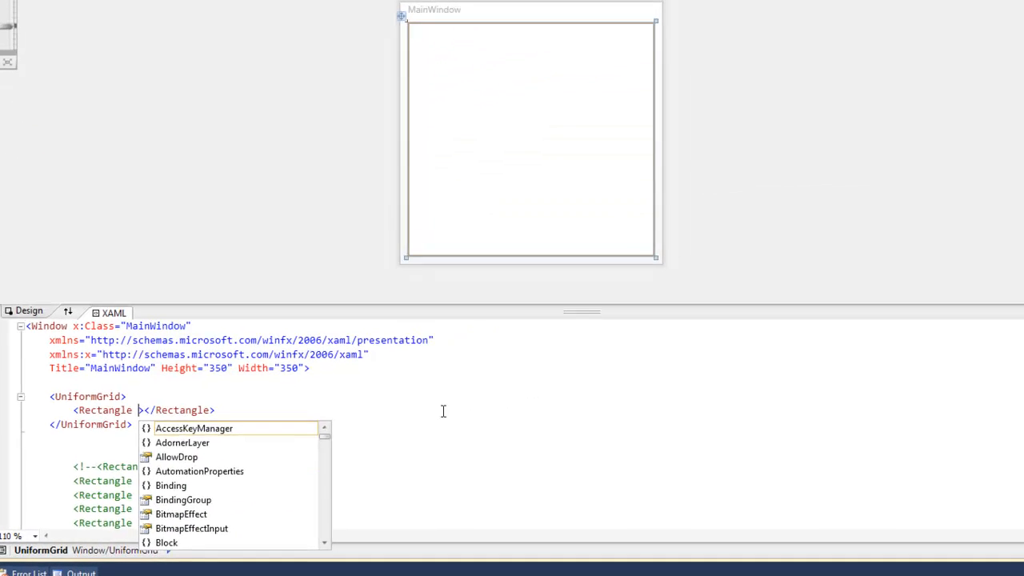
Step: Fill the rectangles Black, Red, Red and Black to form a 2x2 checkerboard
type("Fill=\"")
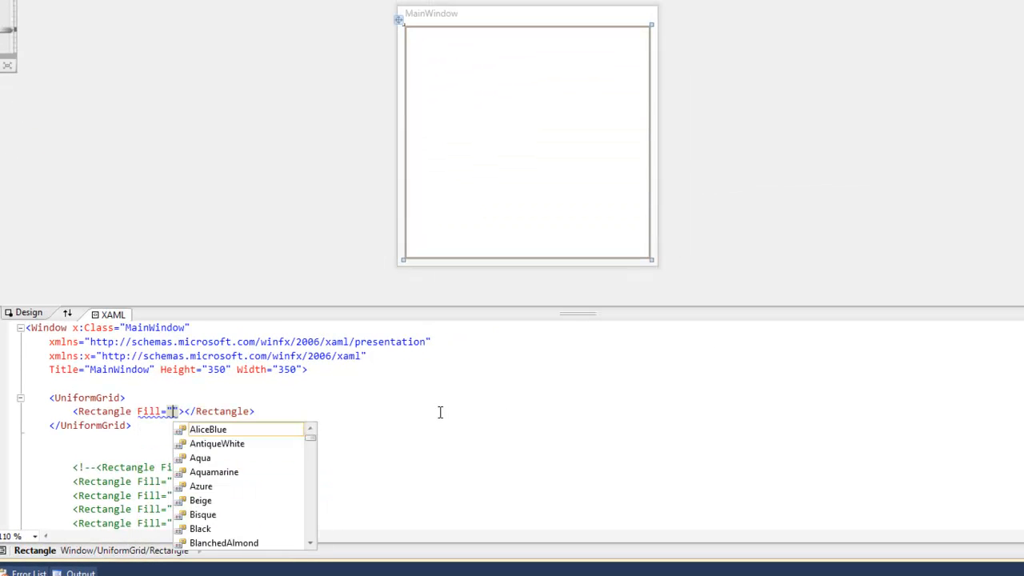
left_click(200, 527)
type("<Rectangle Fill=\"R\"></Rectangle>")
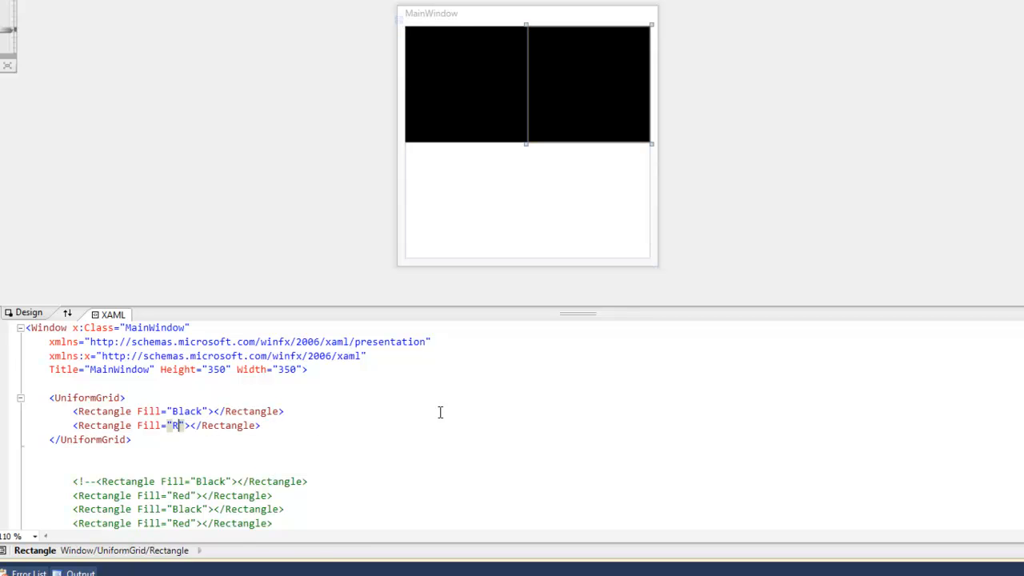
type("ed")
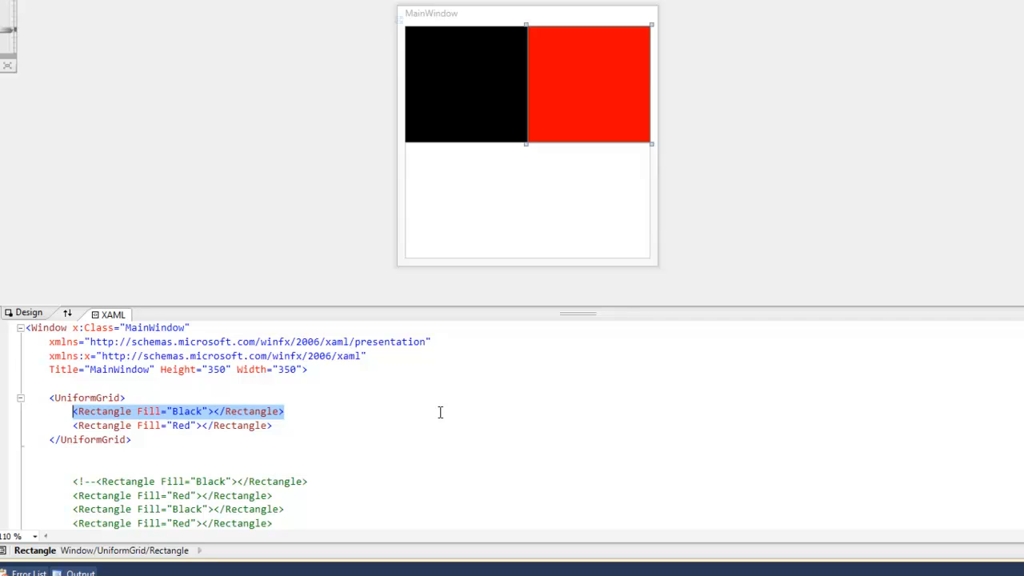
type("<Rectangle Fill=\"Red\"></Rectangle>")
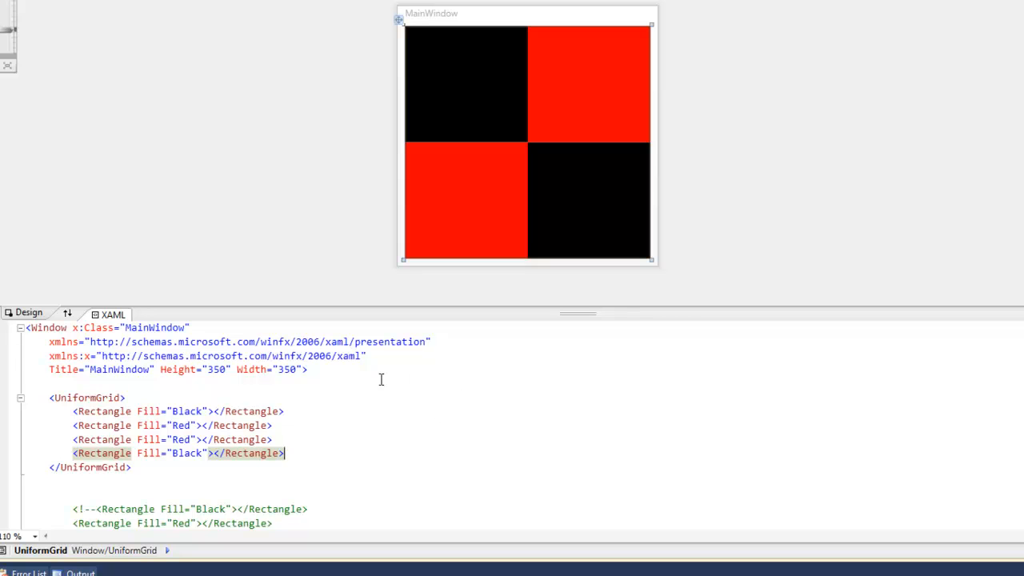
Step: Give the UniformGrid Rows="3" and Columns="3"
type("Rows=\"\"")
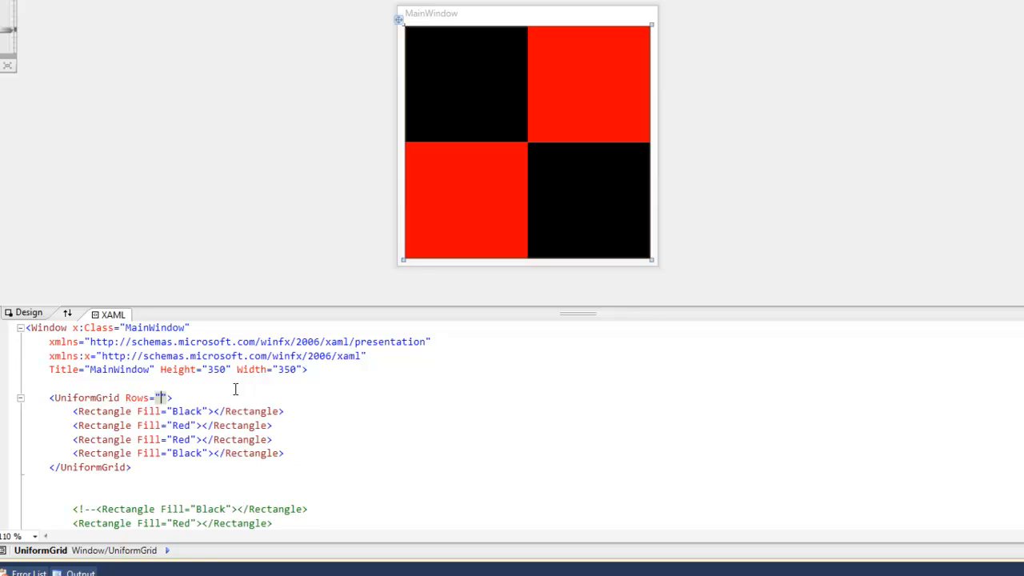
type("3\" Columns=\"3")
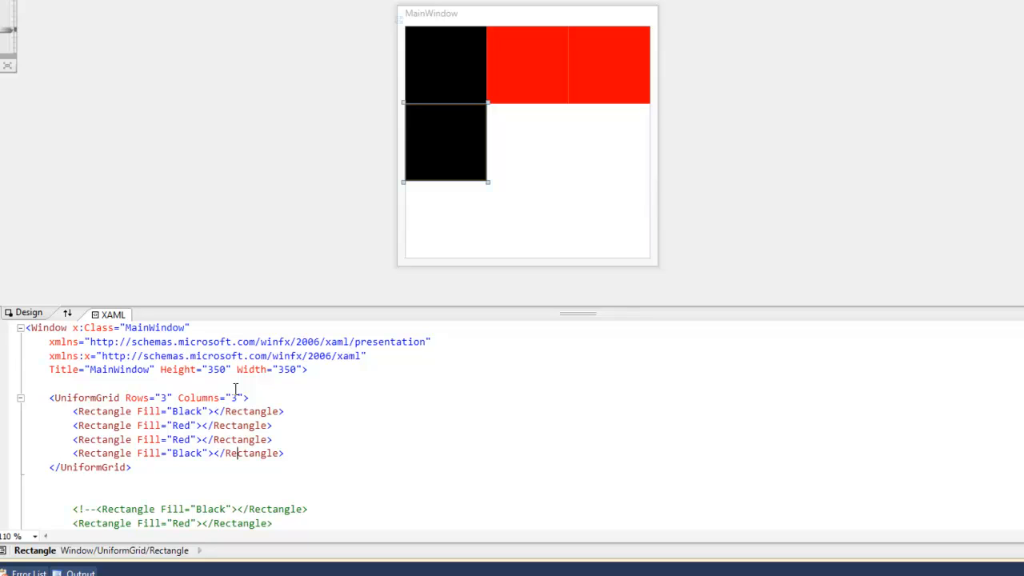
mouse_move(448, 165)
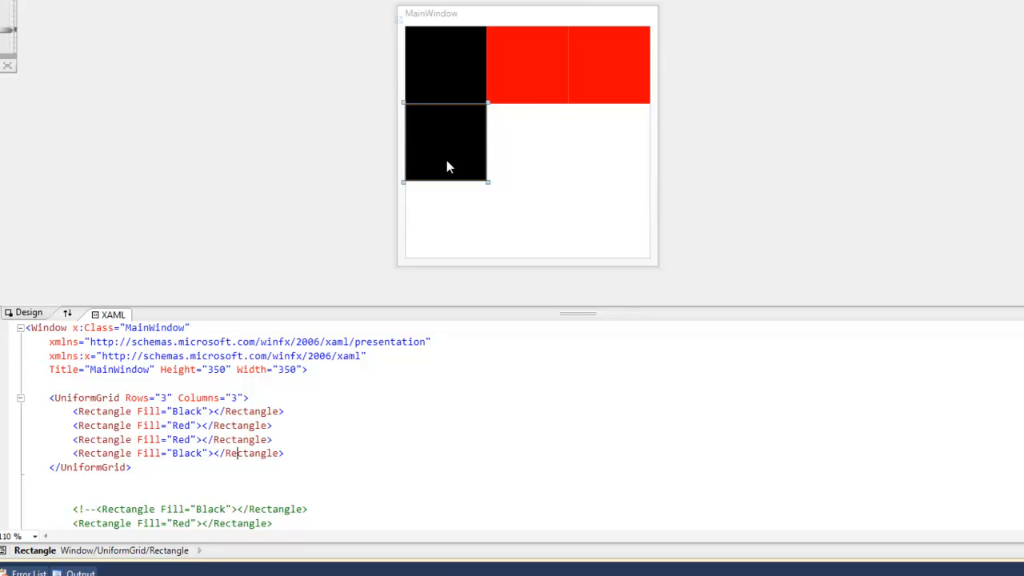
mouse_move(208, 425)
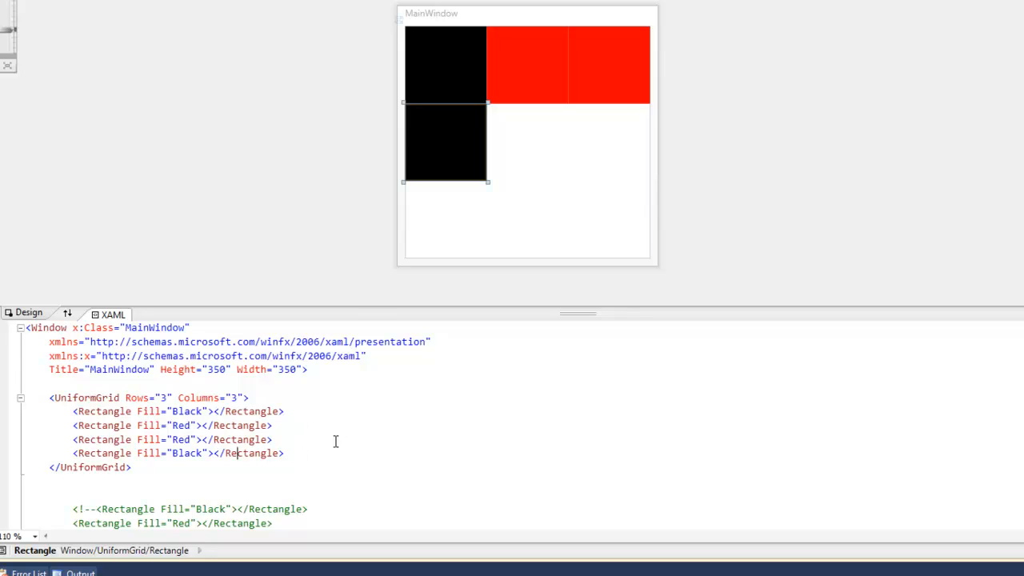
mouse_move(477, 74)
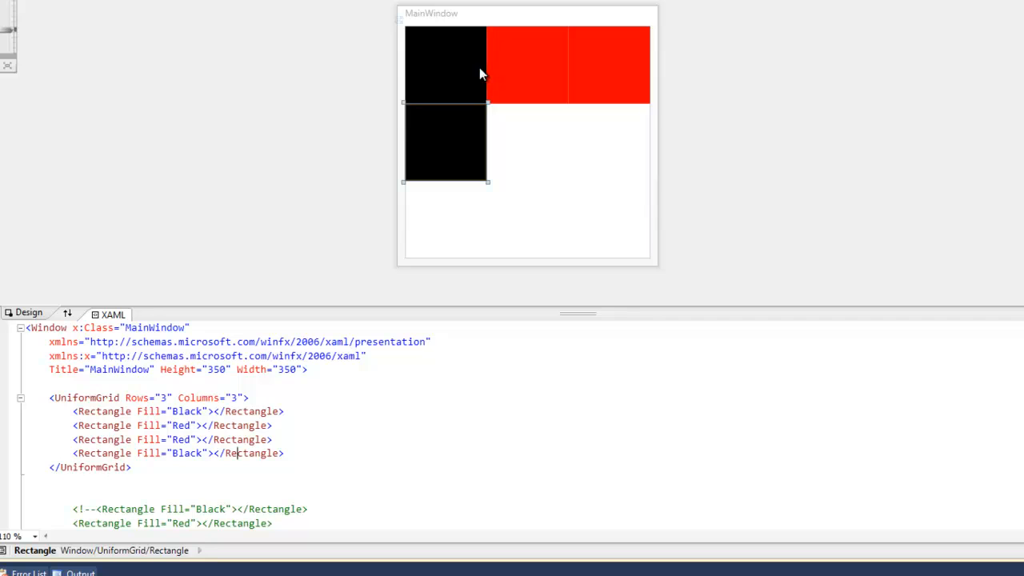
mouse_move(516, 156)
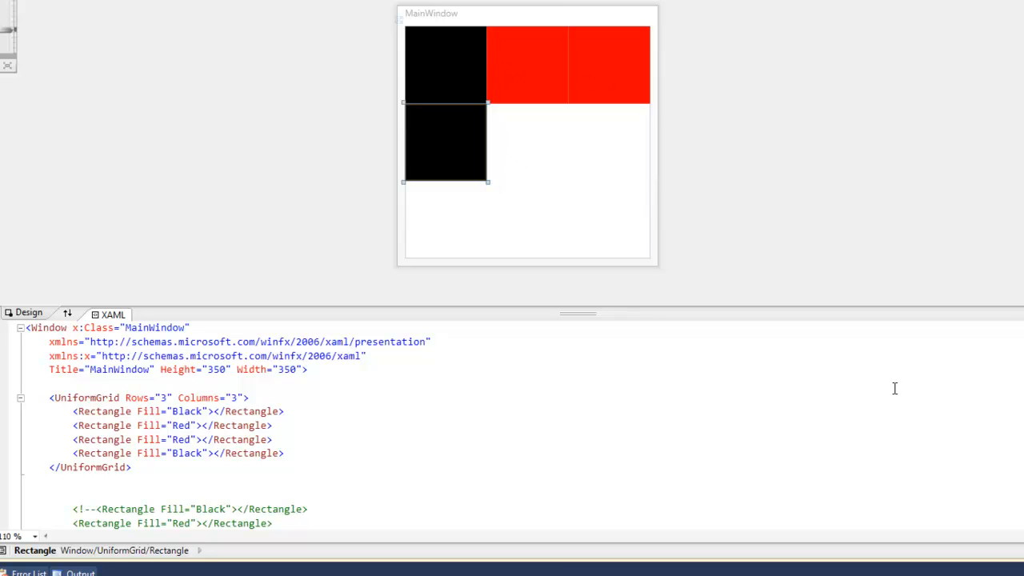
mouse_move(836, 443)
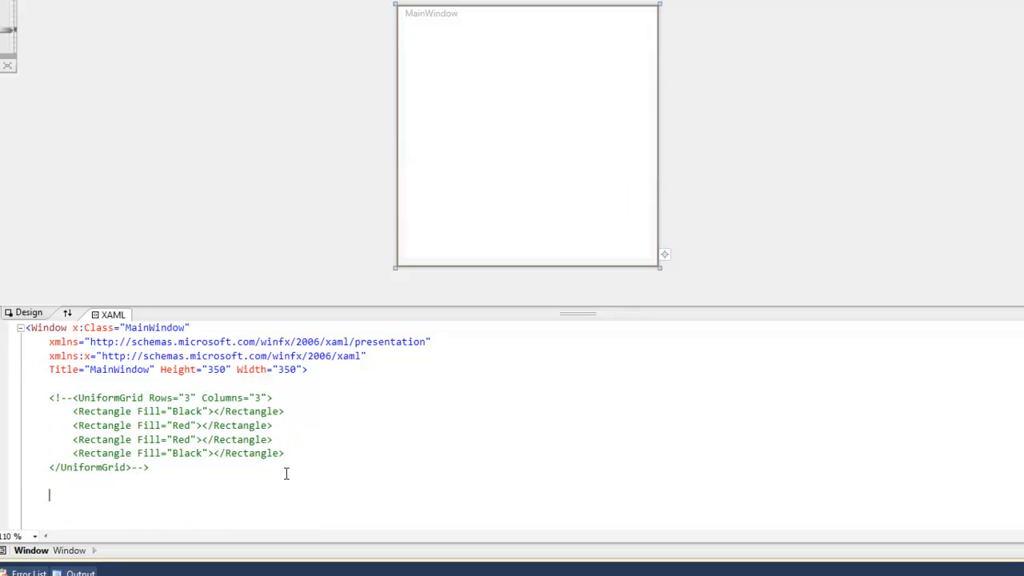
Step: Add a new UniformGrid with x:Name="CheckerBoard" below the commented-out grid
type("<UniformGrid")
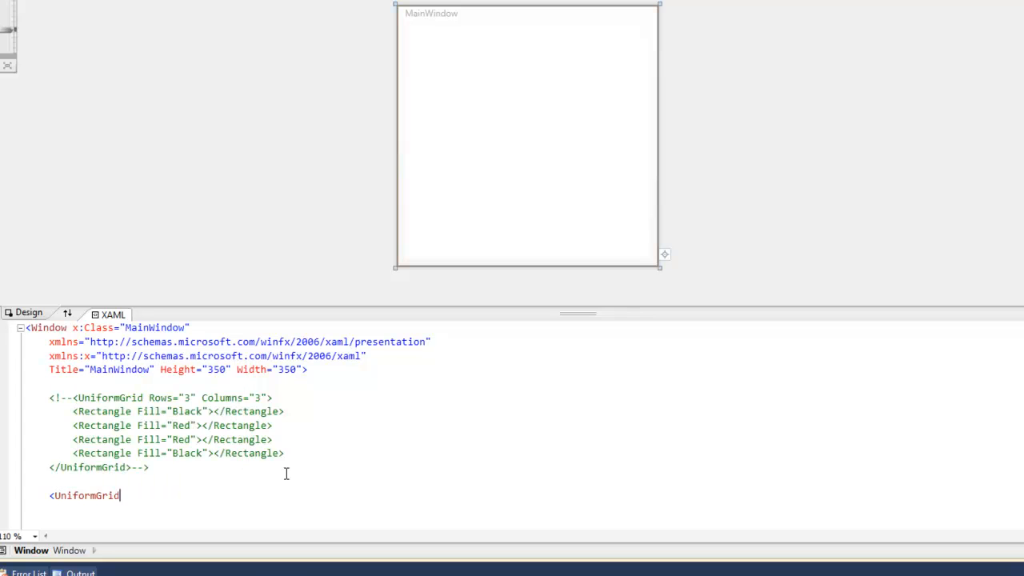
type(">")
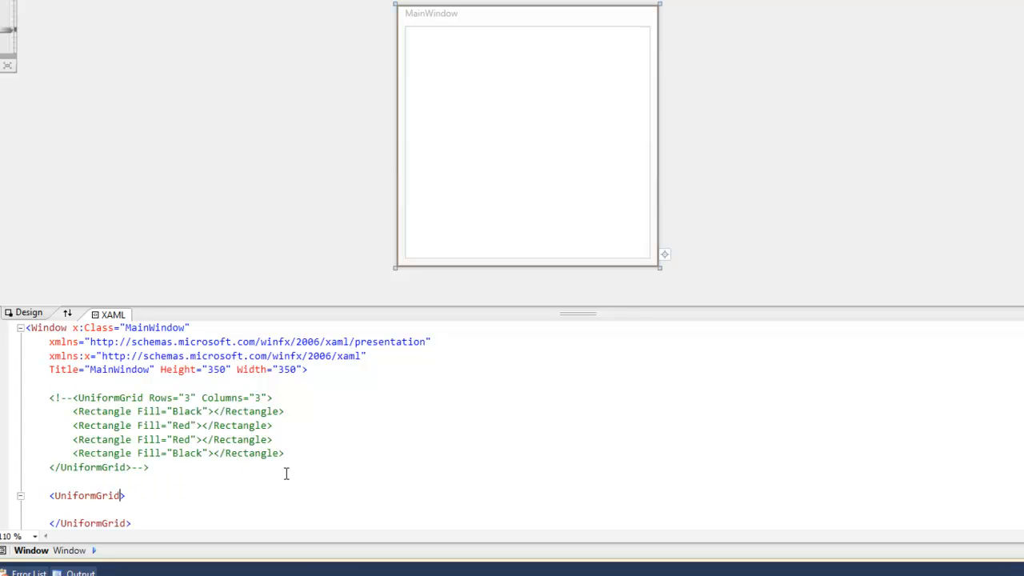
type("x:Name")
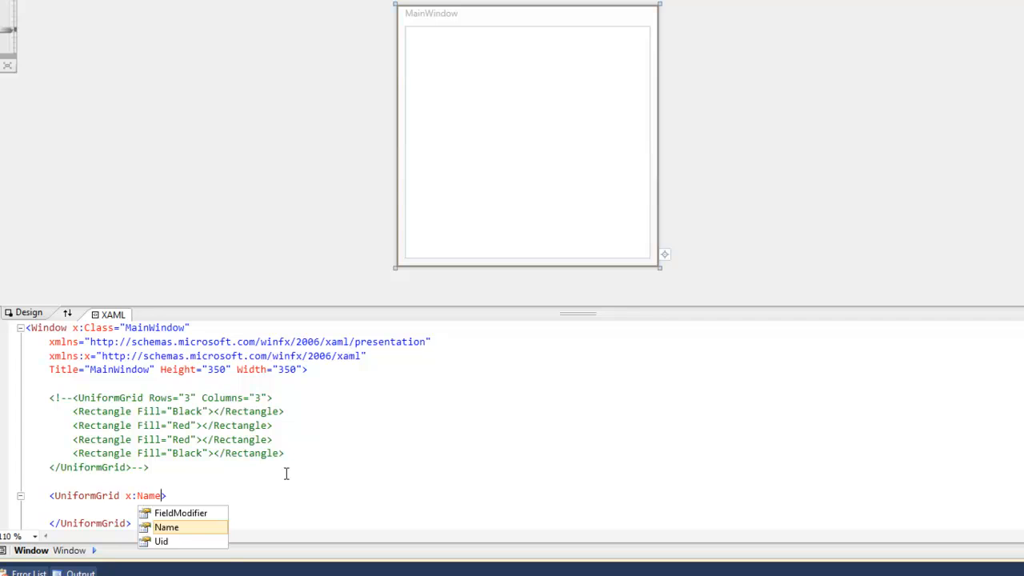
type("=\"Check\"")
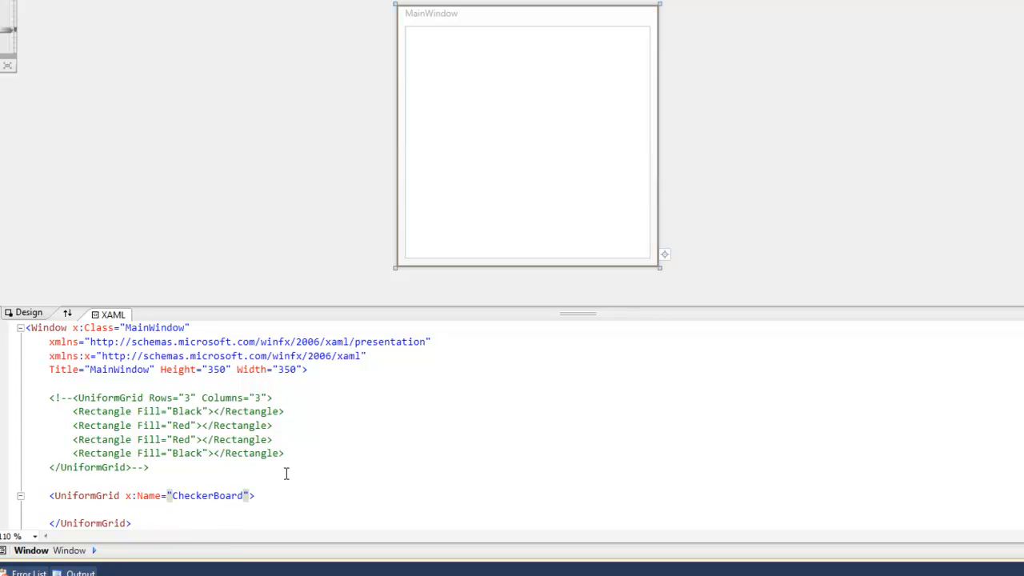
left_click(526, 144)
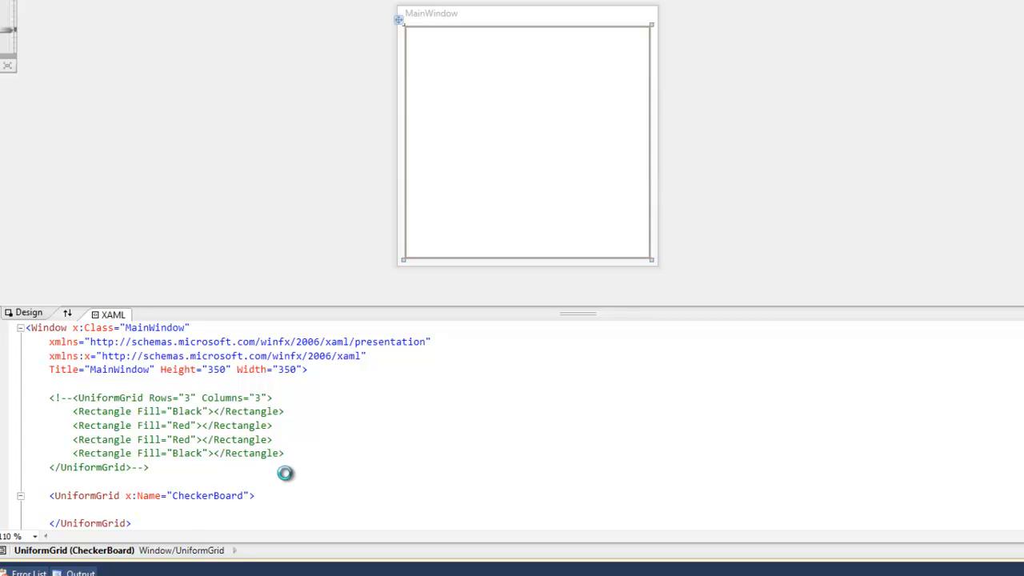
double_click(207, 496)
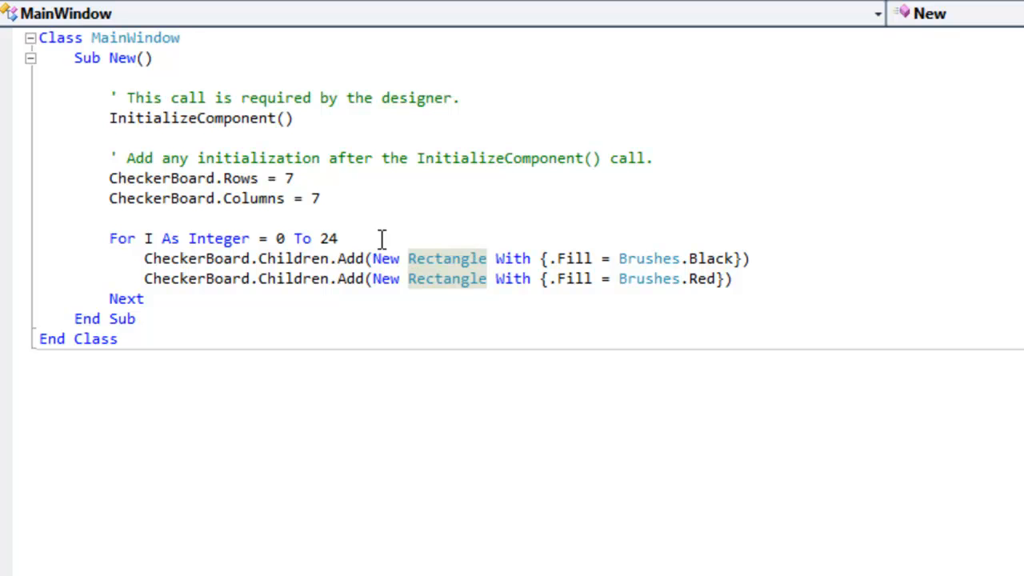
Step: Review the constructor setting CheckerBoard to 7x7 and adding black and red rectangles
double_click(196, 259)
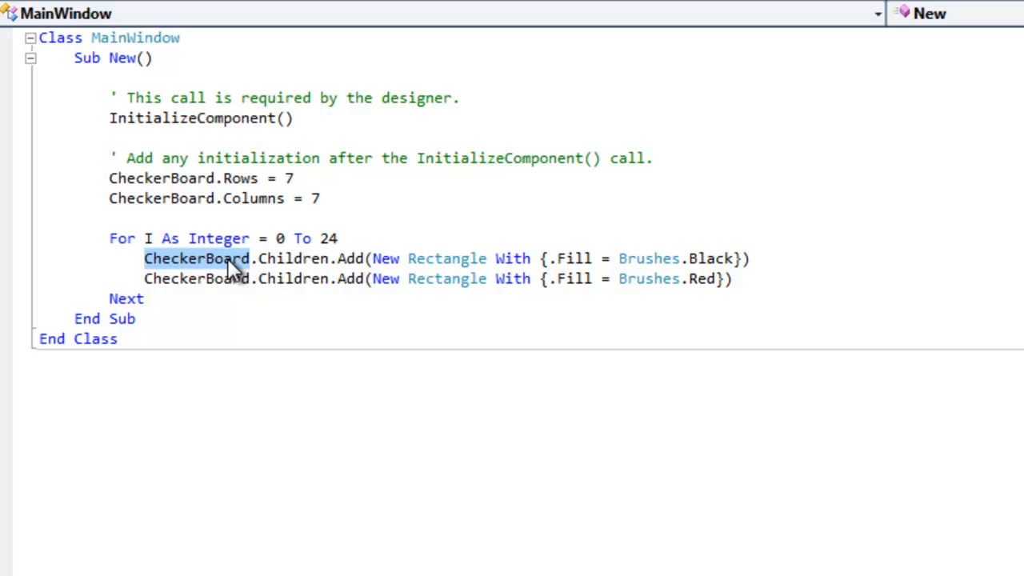
double_click(297, 258)
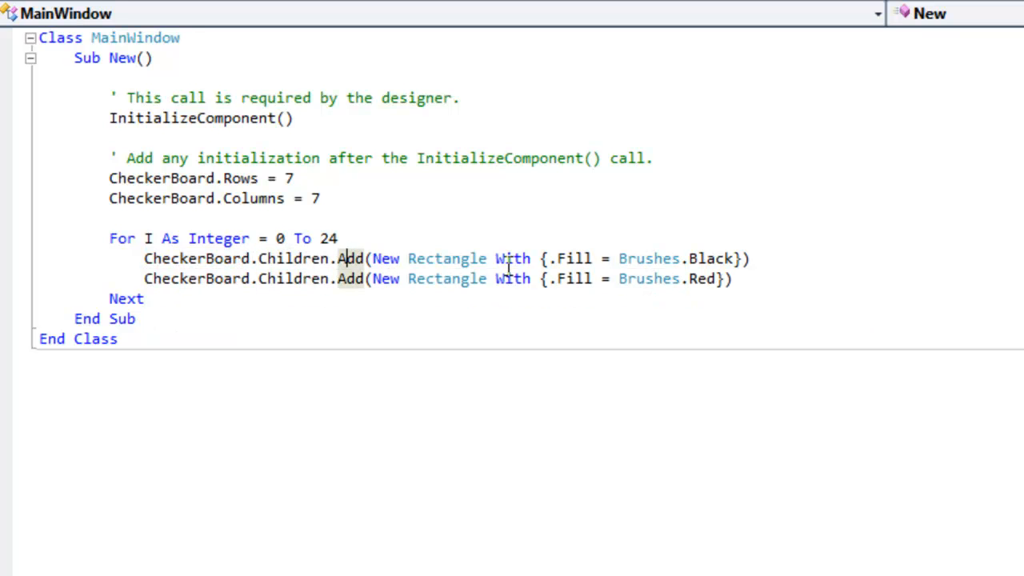
left_click(709, 258)
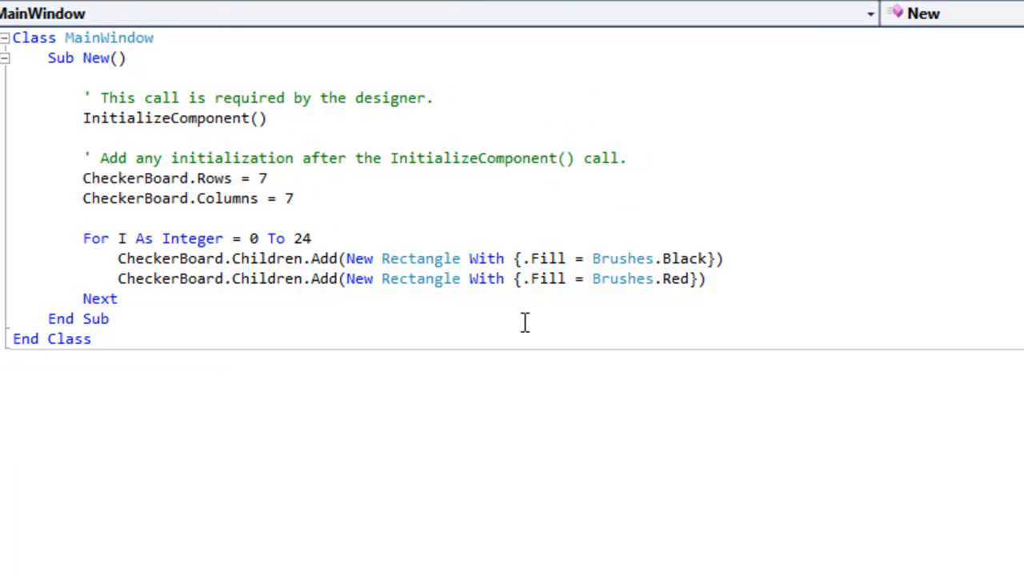
Step: Run the app with F5 and drag the checkerboard window to the right
key("F5")
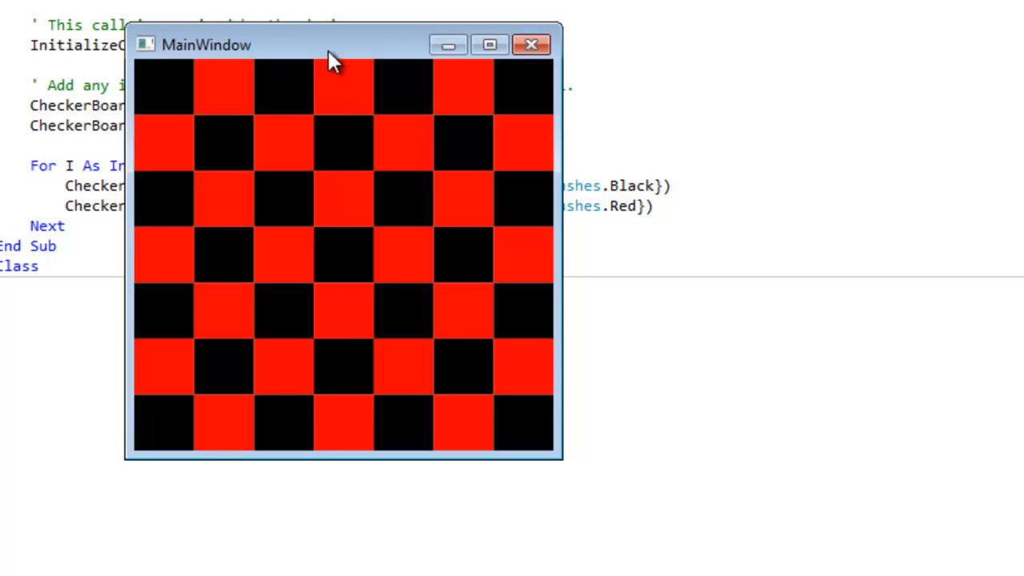
left_click_drag(332, 44, 491, 92)
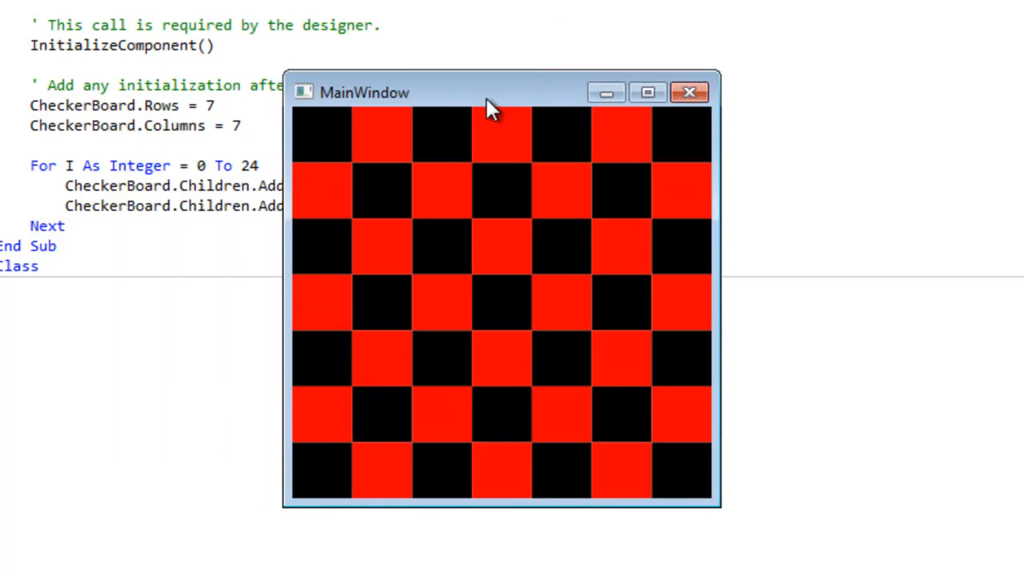